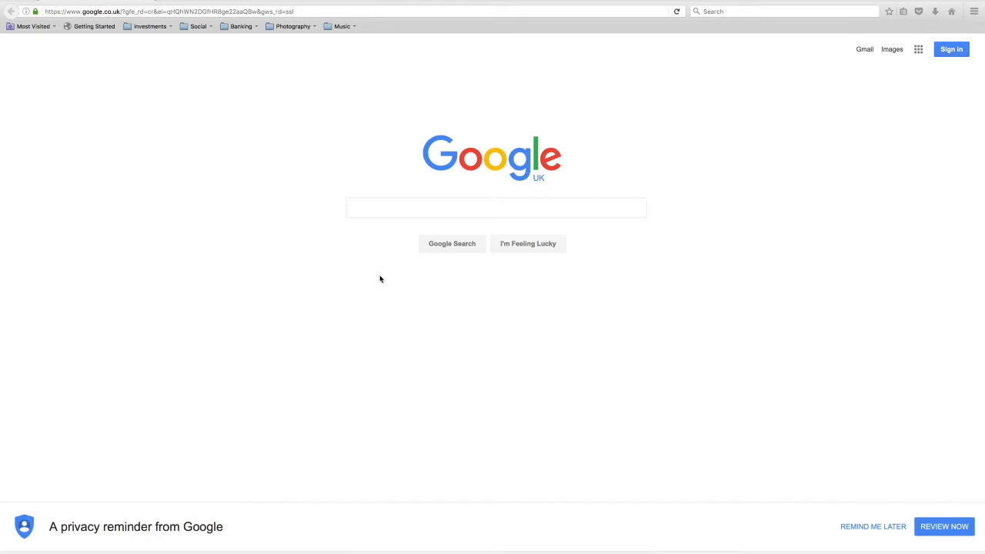
{"action": "mouse_move", "coordinate": [406, 17]}
{"action": "type", "text": "http:/"}
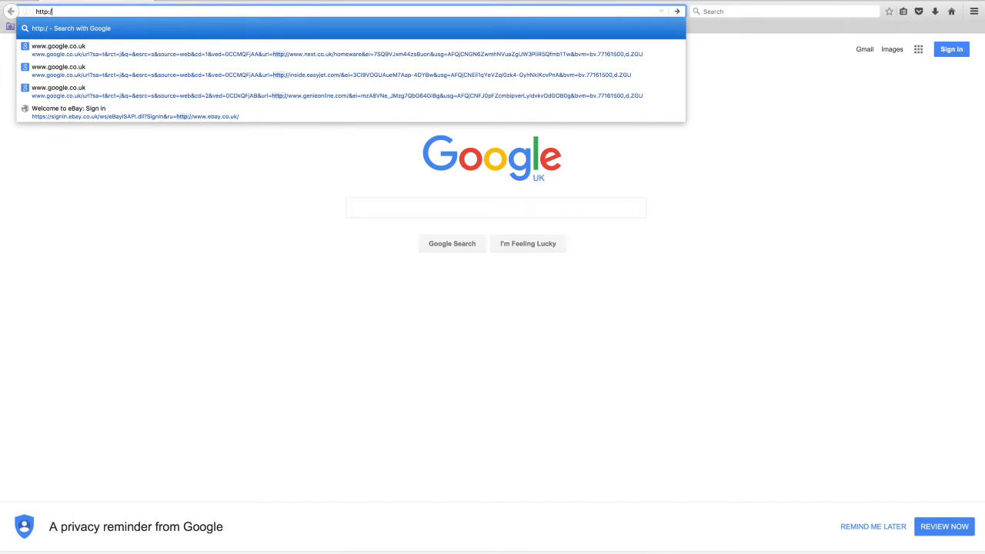
Enter the roland.cm/system address in Firefox to load the SYSTEM-8 page.
{"action": "type", "text": "roland.co"}
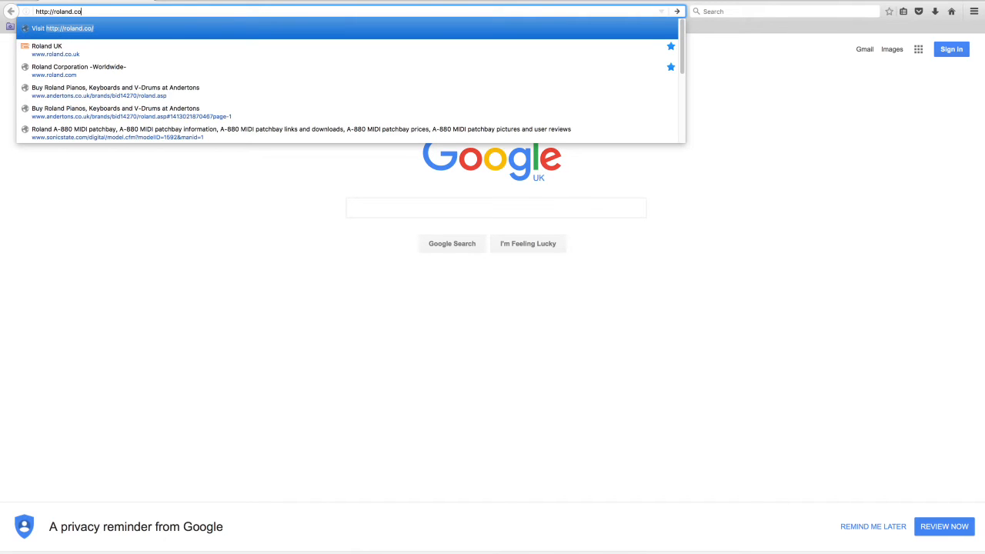
{"action": "type", "text": "m"}
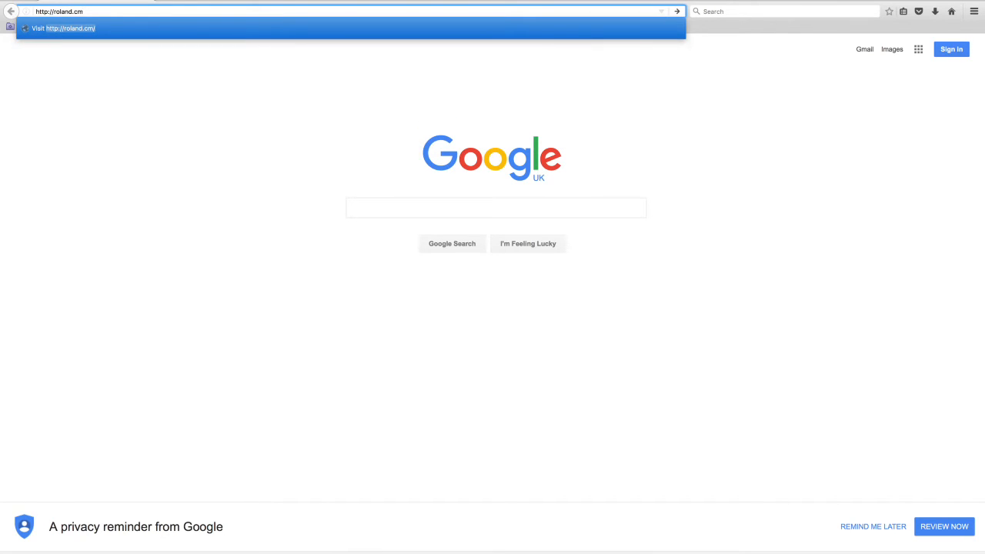
{"action": "type", "text": "/sy"}
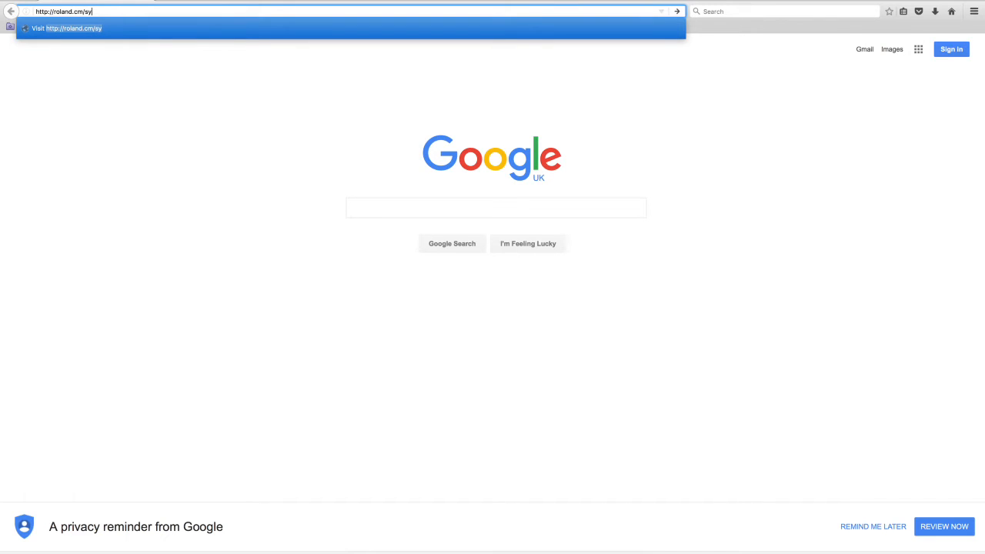
{"action": "type", "text": "stem-8/"}
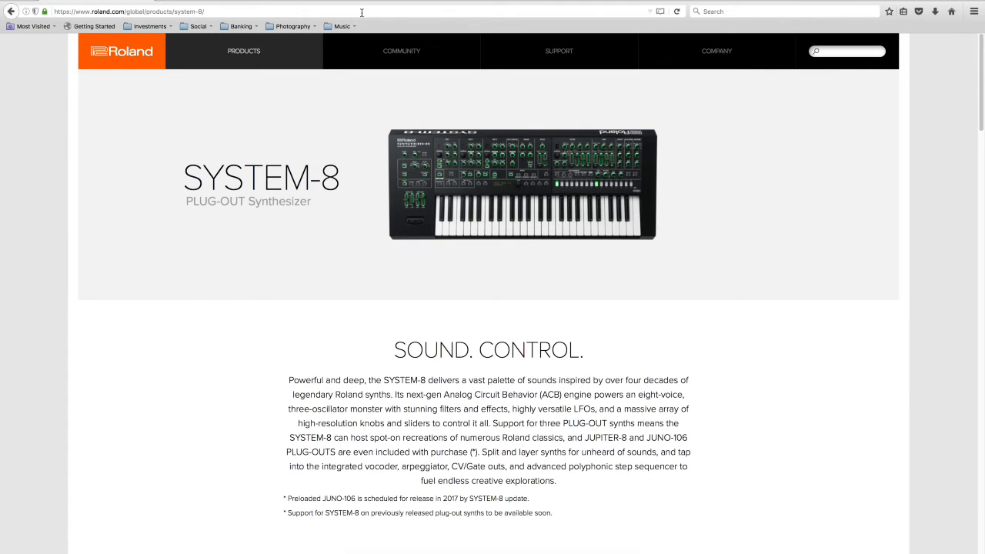
Scroll past the SYSTEM-8 introduction to reveal the Features, Specs and Downloads links.
{"action": "scroll", "scroll_direction": "down", "scroll_amount": 3}
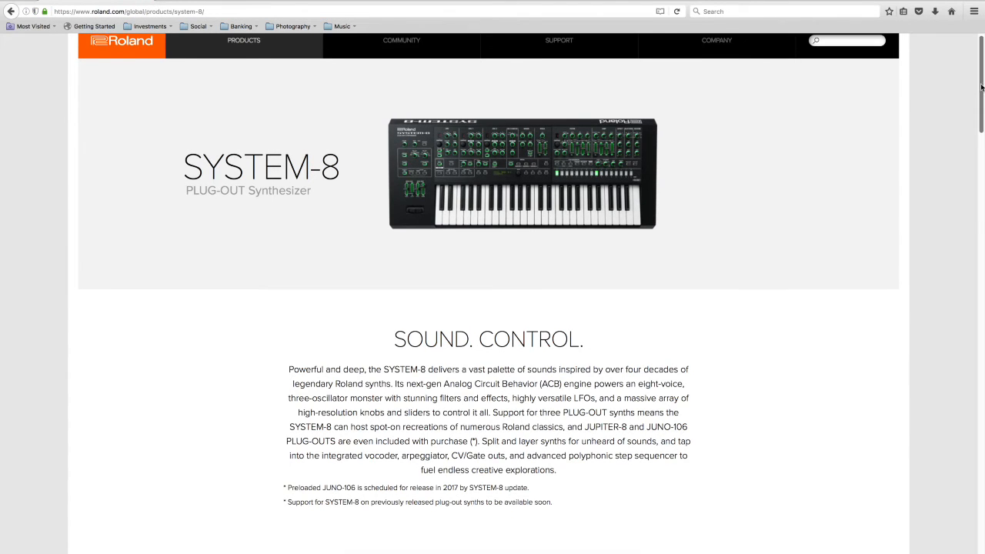
{"action": "scroll", "scroll_direction": "down", "scroll_amount": 3}
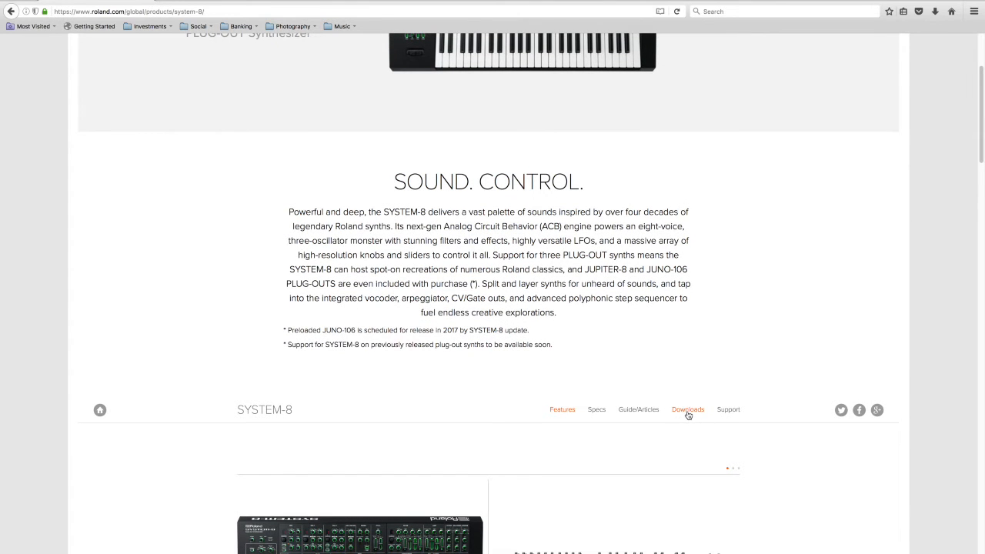
Open the SYSTEM-8 Downloads section listing the system program and macOS/Windows drivers.
{"action": "left_click", "coordinate": [687, 409]}
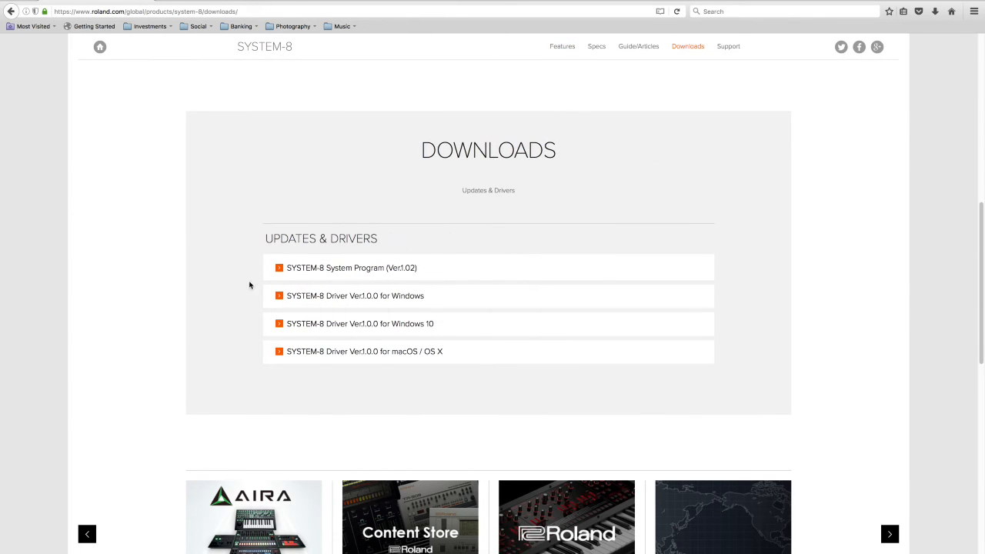
{"action": "mouse_move", "coordinate": [265, 373]}
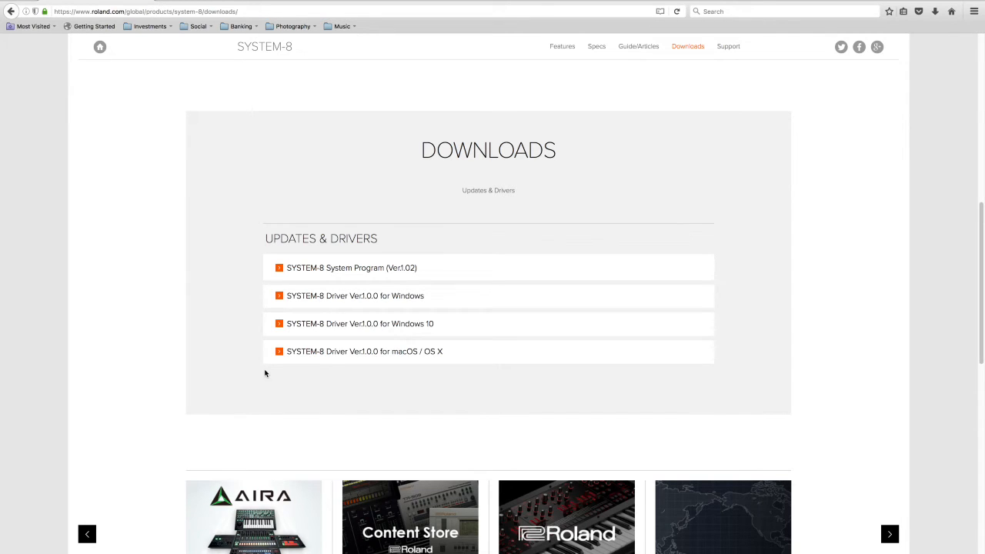
{"action": "mouse_move", "coordinate": [351, 267]}
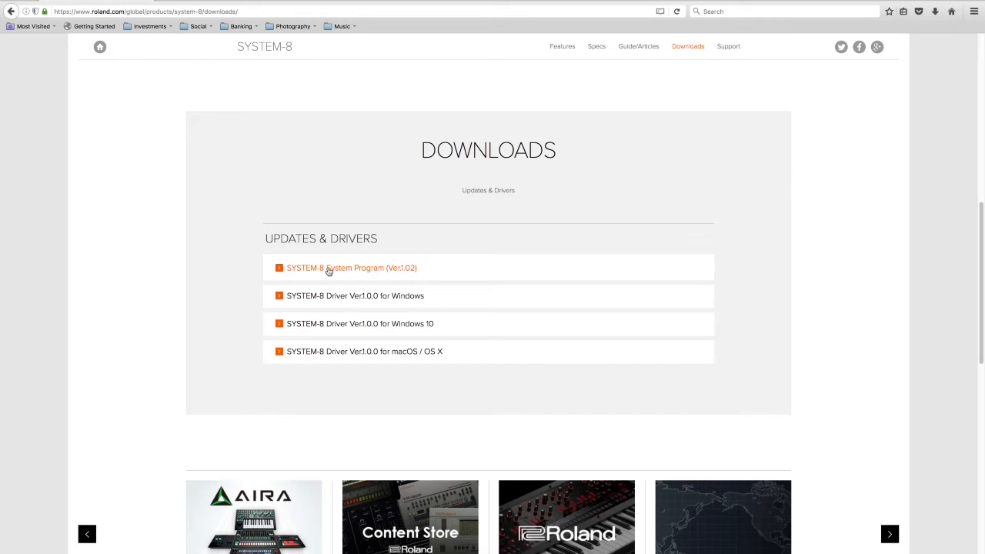
{"action": "mouse_move", "coordinate": [408, 276]}
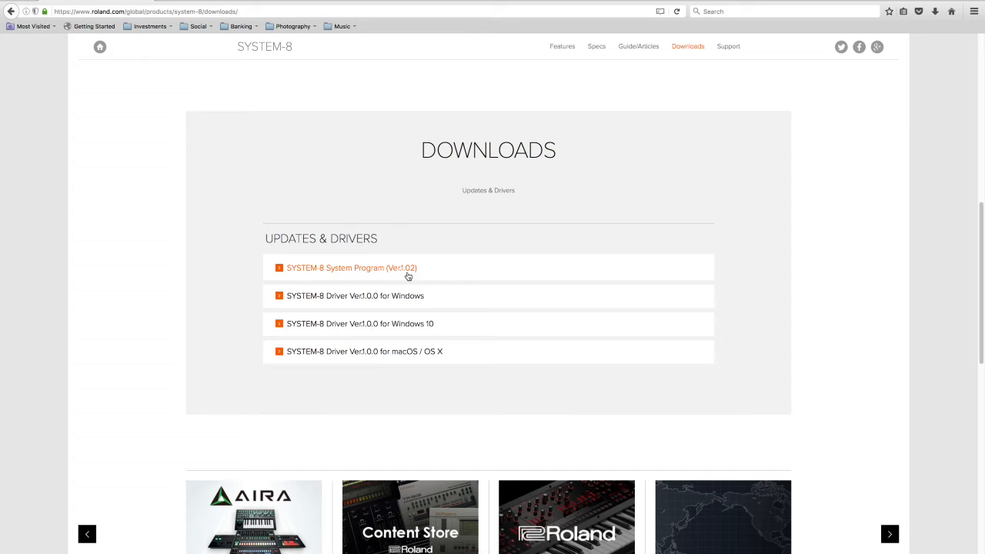
{"action": "mouse_move", "coordinate": [365, 350]}
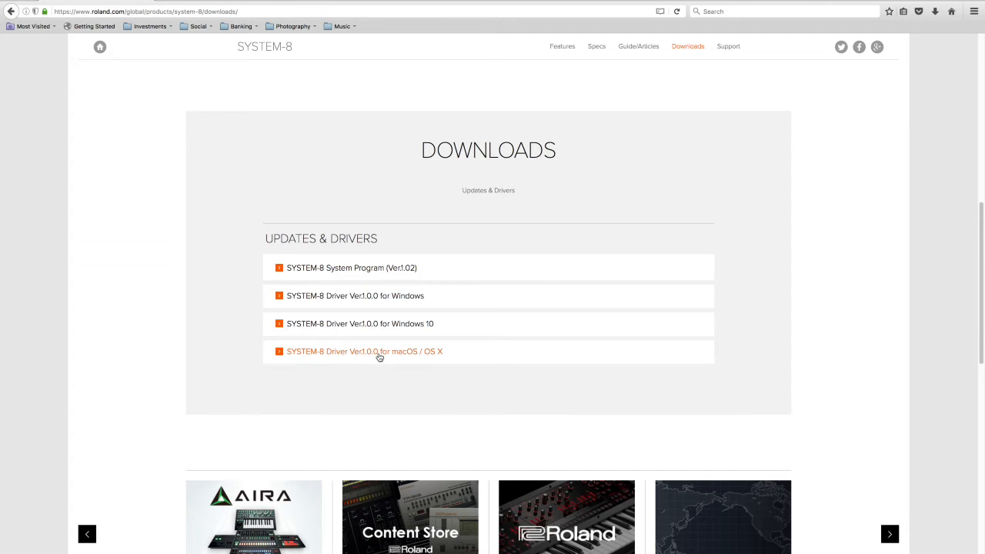
{"action": "mouse_move", "coordinate": [383, 358]}
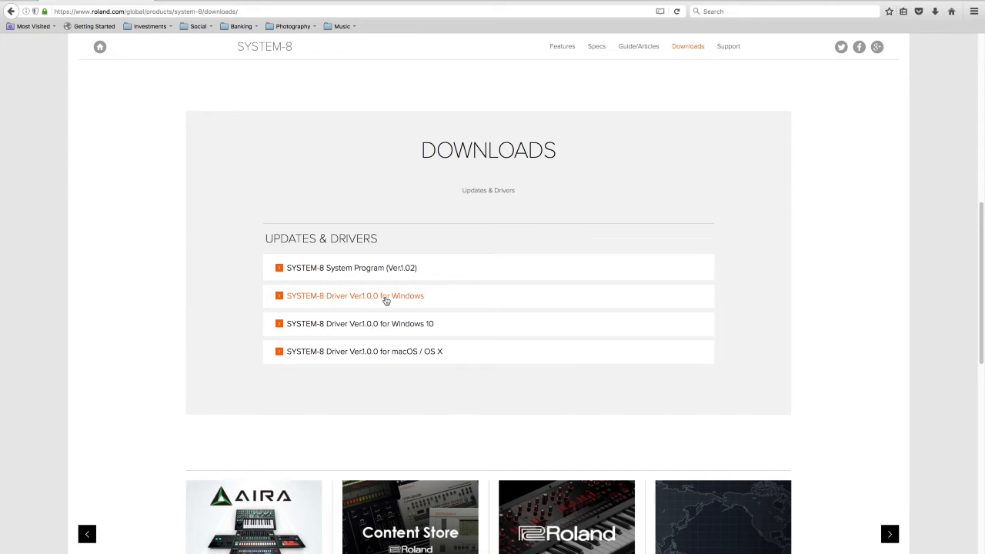
{"action": "mouse_move", "coordinate": [356, 299]}
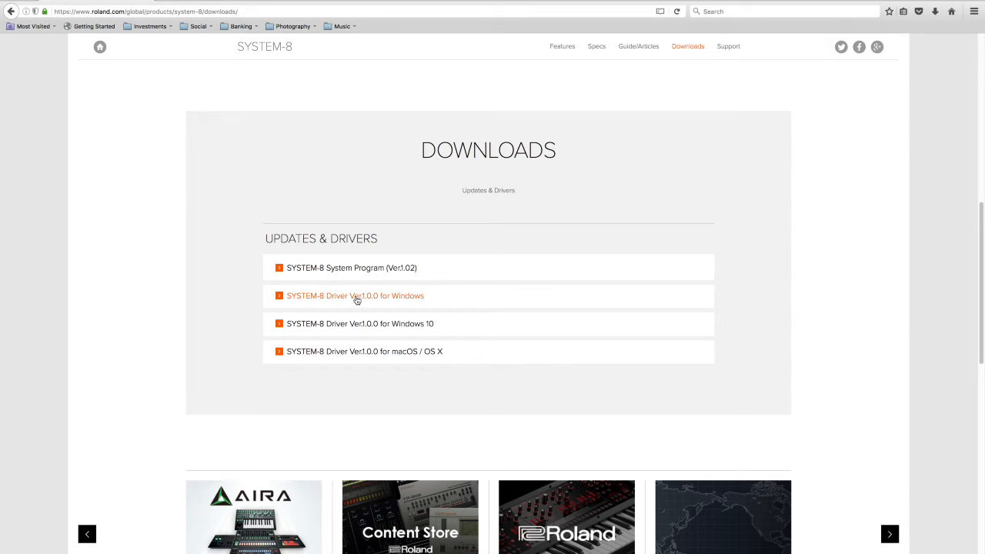
{"action": "mouse_move", "coordinate": [548, 194]}
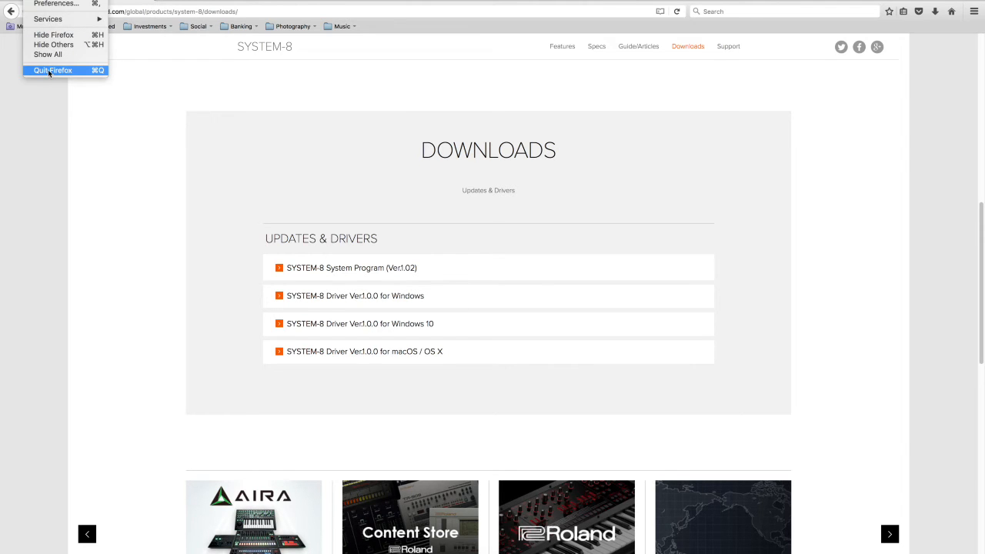
Quit Firefox from the application menu to reveal the downloaded driver files.
{"action": "left_click", "coordinate": [53, 70]}
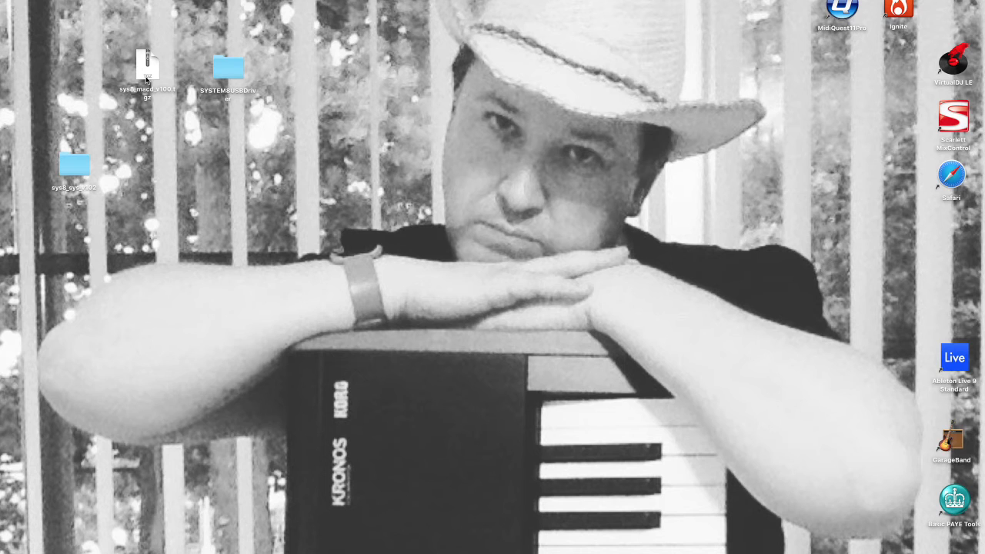
{"action": "mouse_move", "coordinate": [145, 70]}
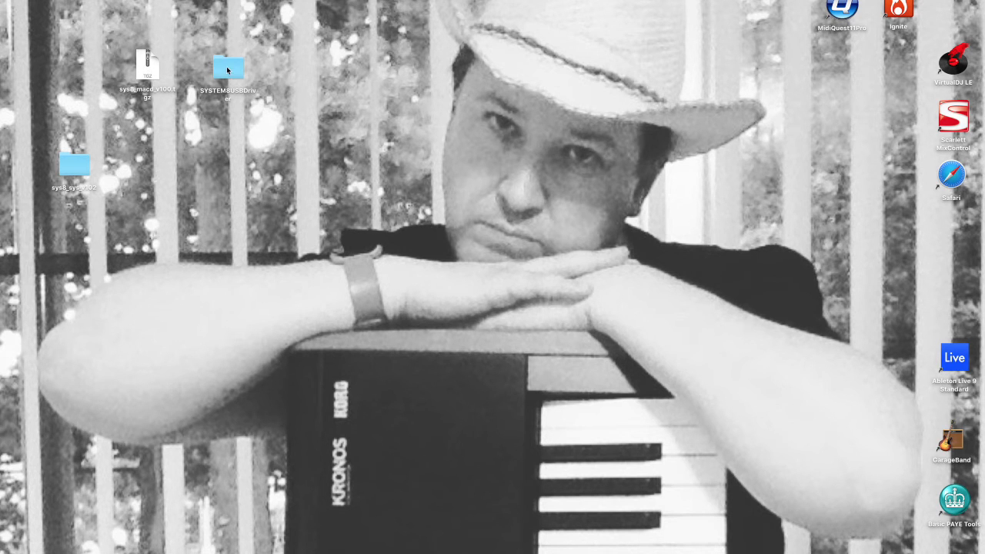
Open the SYSTEM8USBDriver desktop folder showing Readme, SYSTEM8_USBDriver and Uninstaller.
{"action": "double_click", "coordinate": [227, 67]}
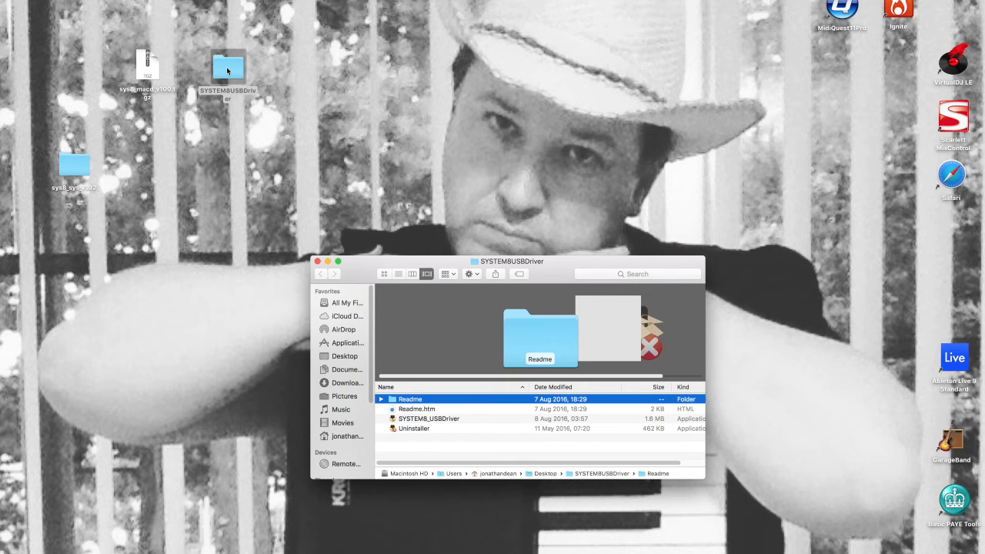
{"action": "mouse_move", "coordinate": [419, 423]}
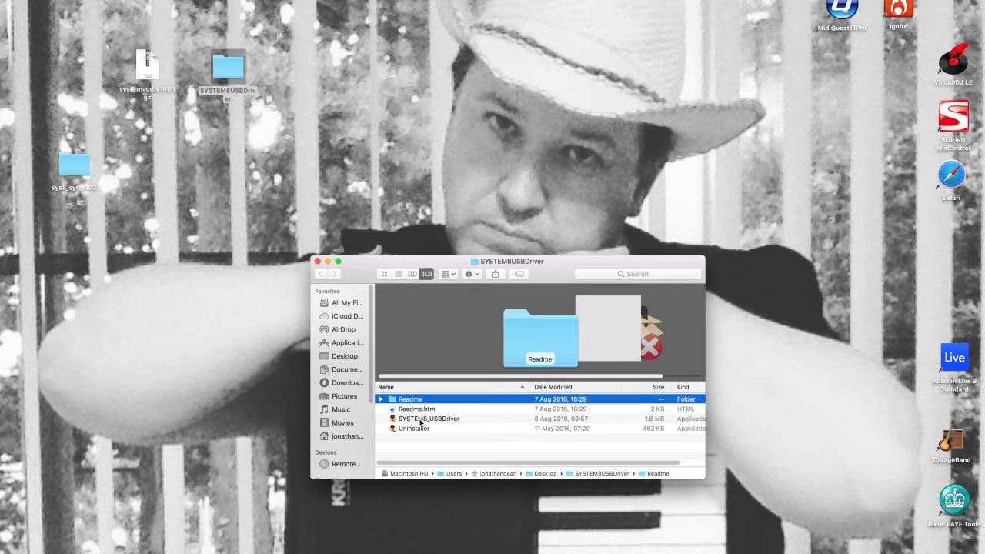
{"action": "mouse_move", "coordinate": [453, 423]}
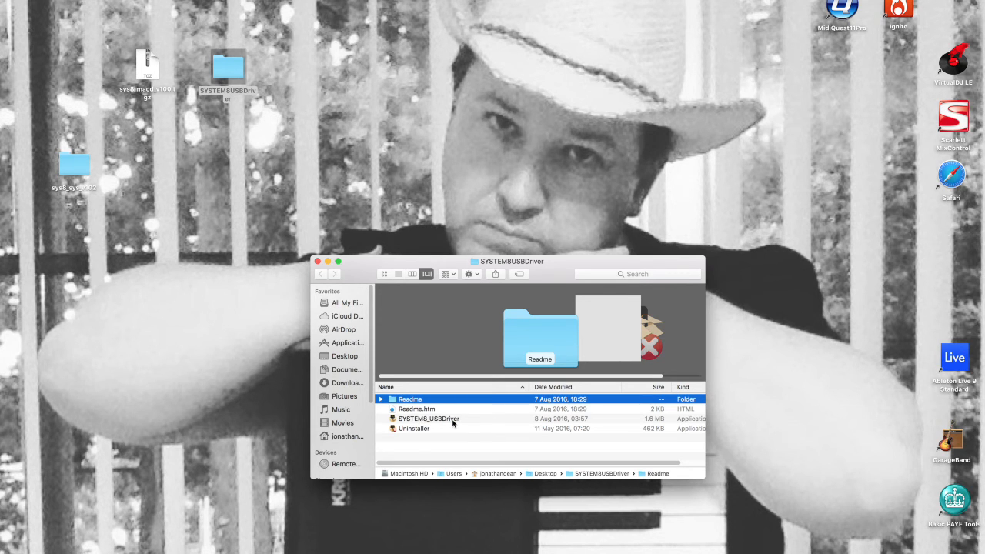
{"action": "mouse_move", "coordinate": [440, 423]}
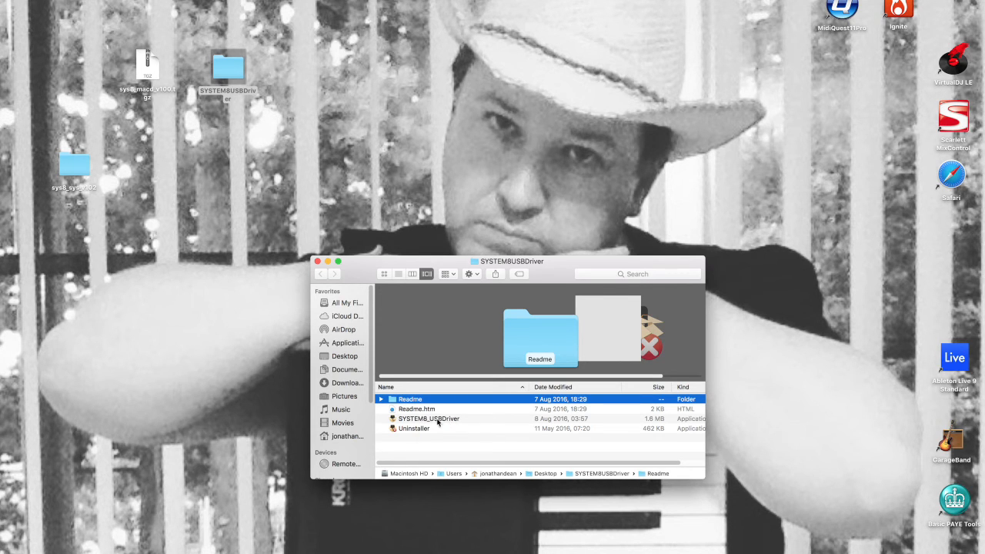
Launch SYSTEM8_USBDriver and continue past the security check and introduction.
{"action": "double_click", "coordinate": [429, 419]}
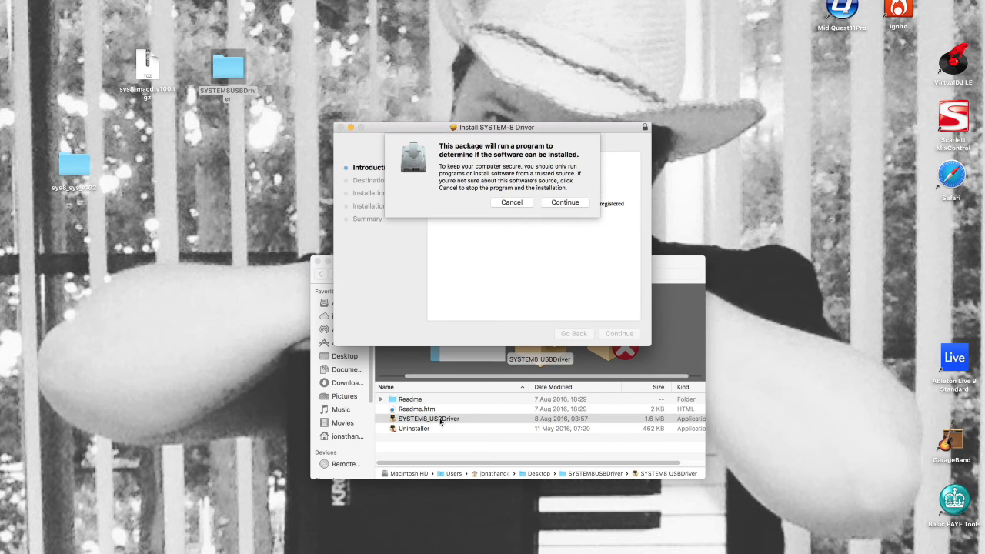
{"action": "mouse_move", "coordinate": [565, 202]}
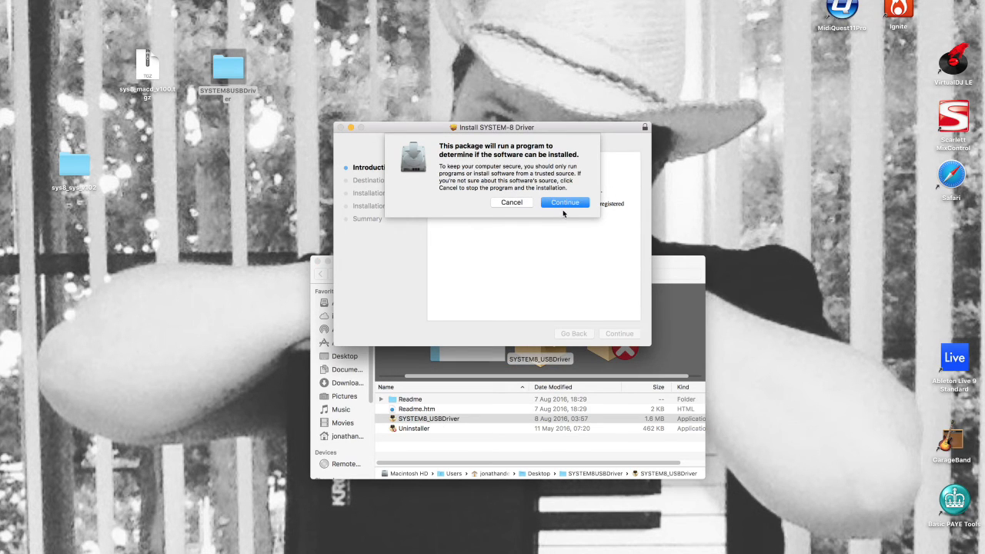
{"action": "left_click", "coordinate": [564, 203]}
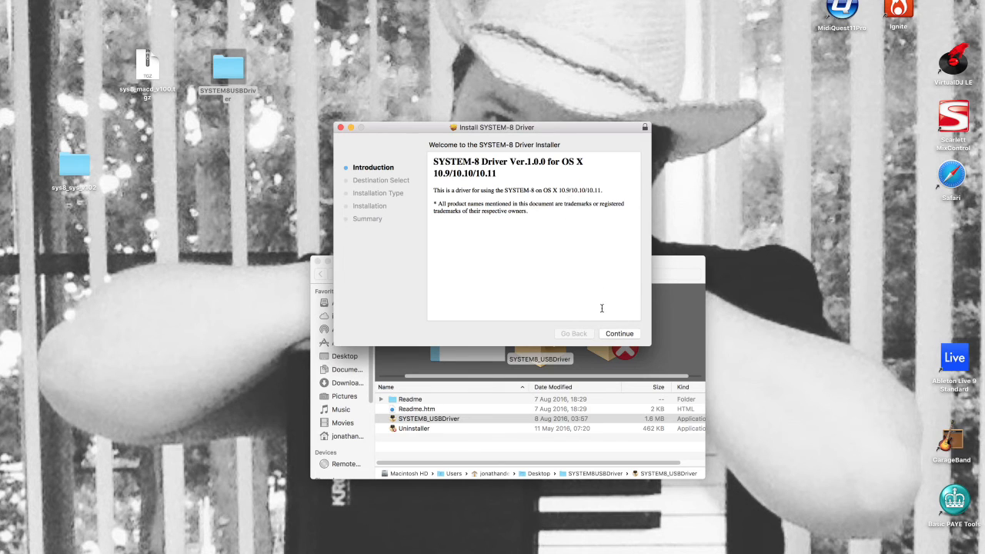
{"action": "left_click", "coordinate": [622, 333]}
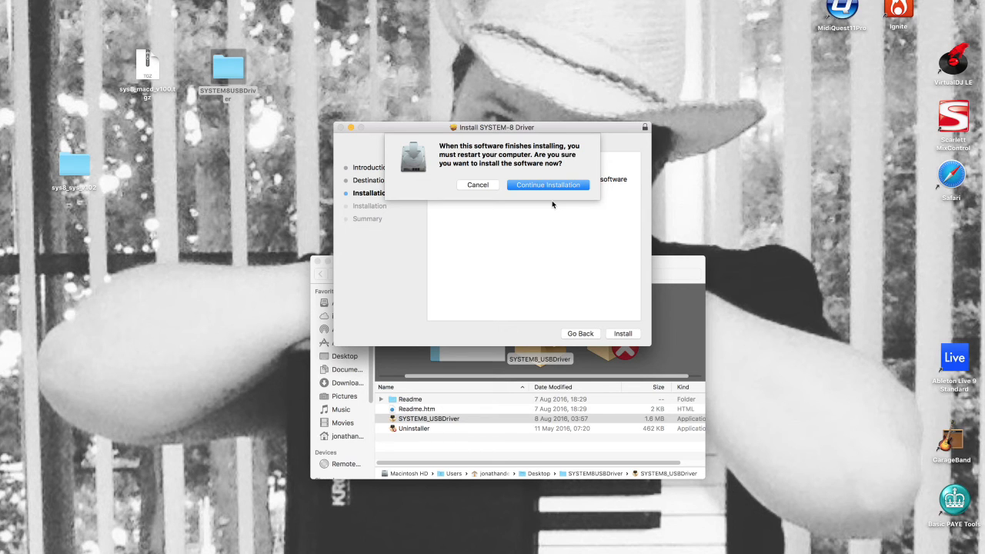
{"action": "mouse_move", "coordinate": [535, 197]}
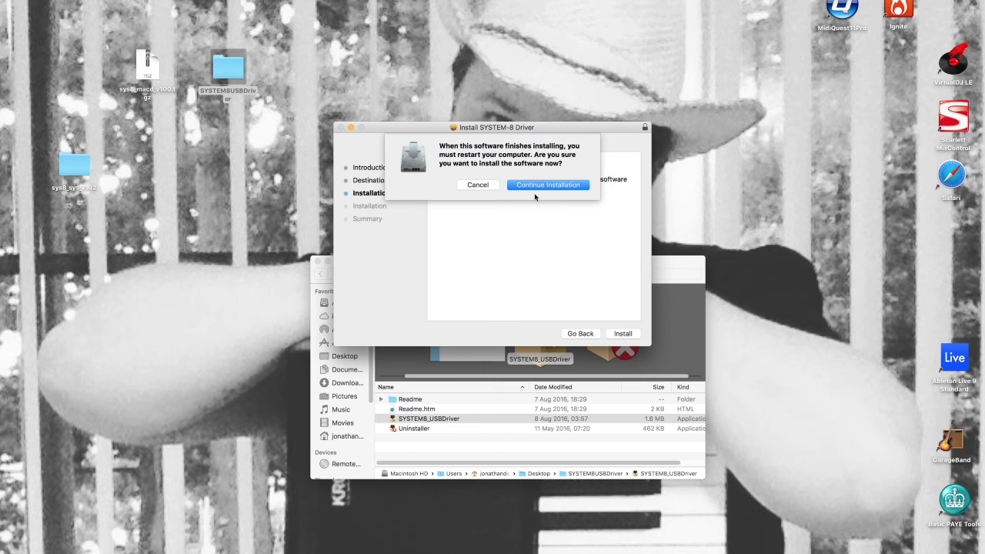
{"action": "mouse_move", "coordinate": [548, 184]}
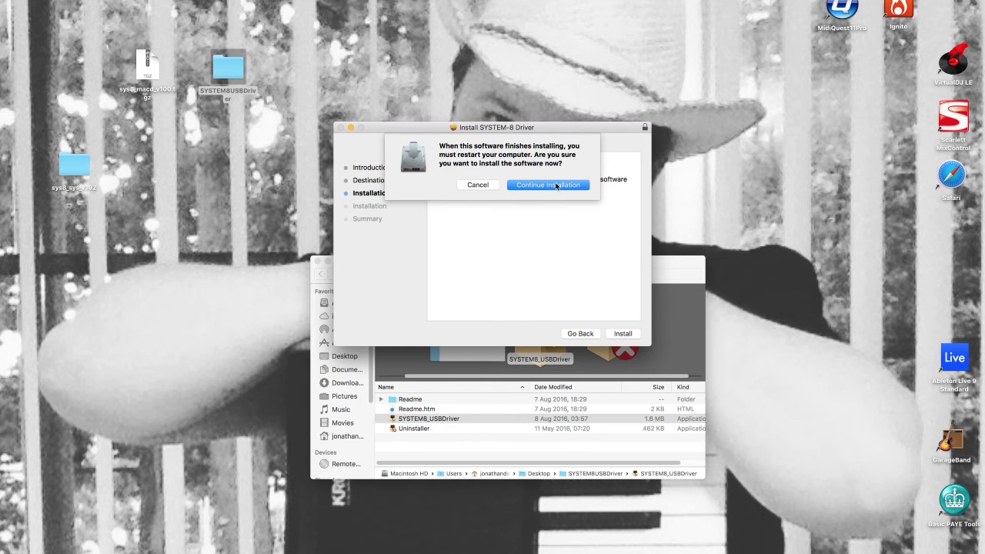
Confirm installation despite the required restart, then restart after it succeeds.
{"action": "left_click", "coordinate": [548, 185]}
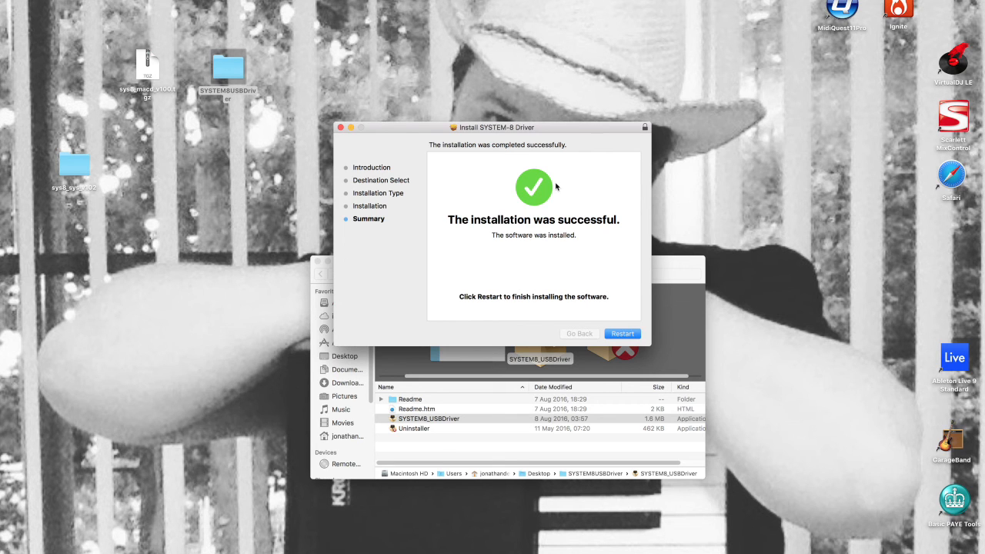
{"action": "left_click", "coordinate": [622, 333]}
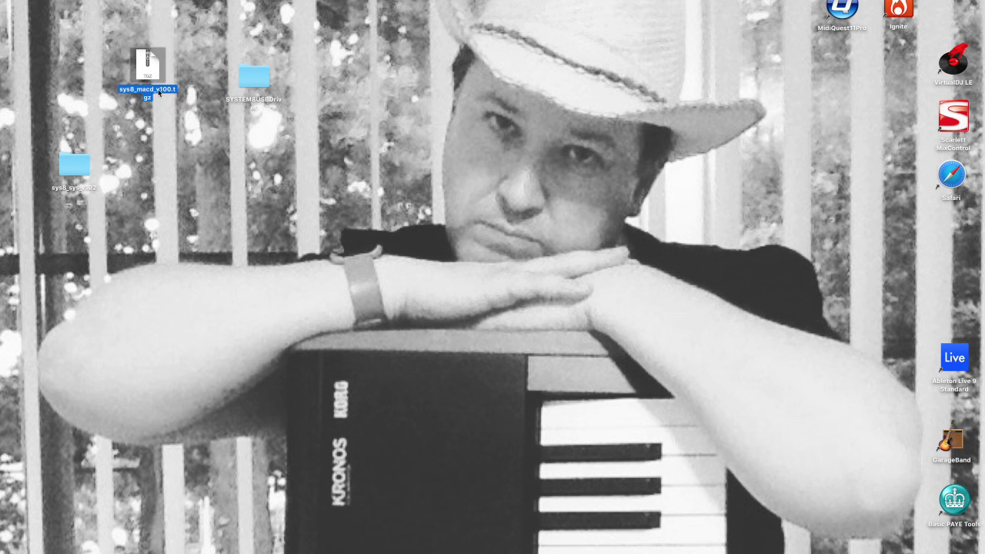
Open the SYSTEM8USBDriver folder again and launch the SYSTEM-8 Driver Uninstaller.
{"action": "left_click", "coordinate": [254, 77]}
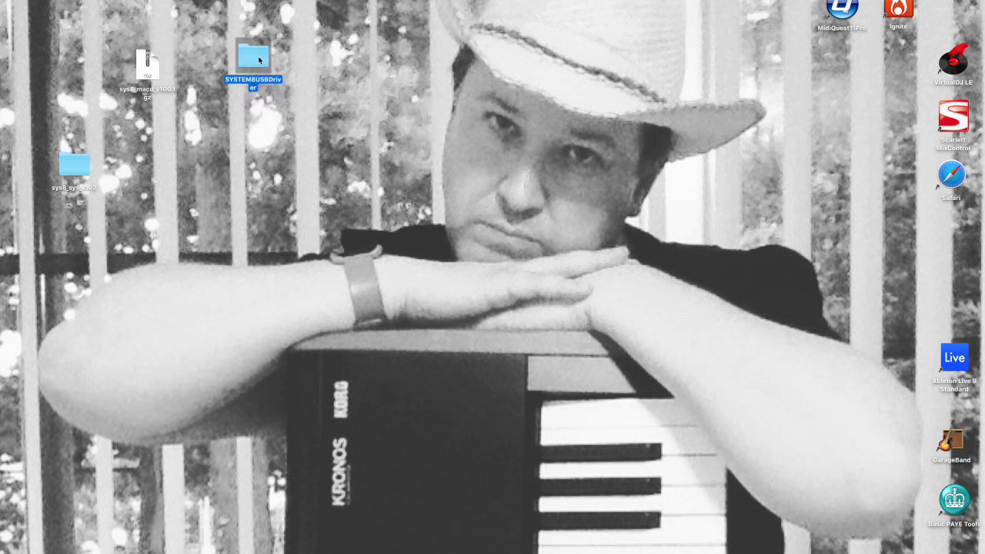
{"action": "double_click", "coordinate": [253, 55]}
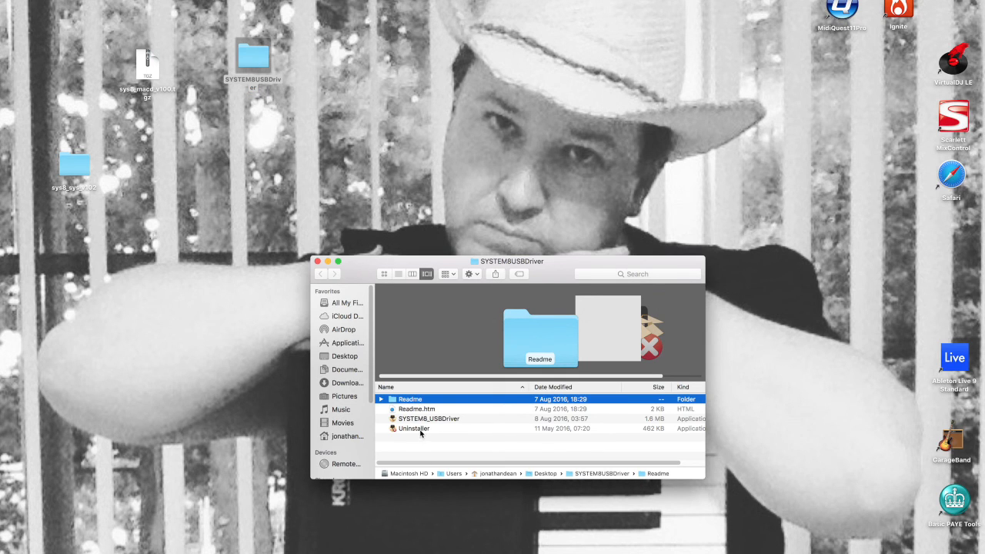
{"action": "mouse_move", "coordinate": [418, 429]}
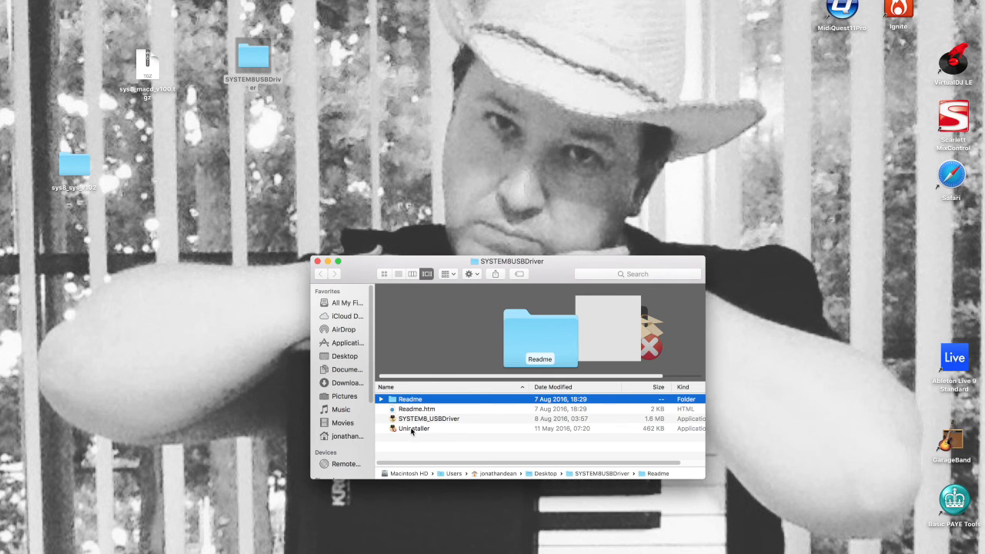
{"action": "double_click", "coordinate": [414, 428]}
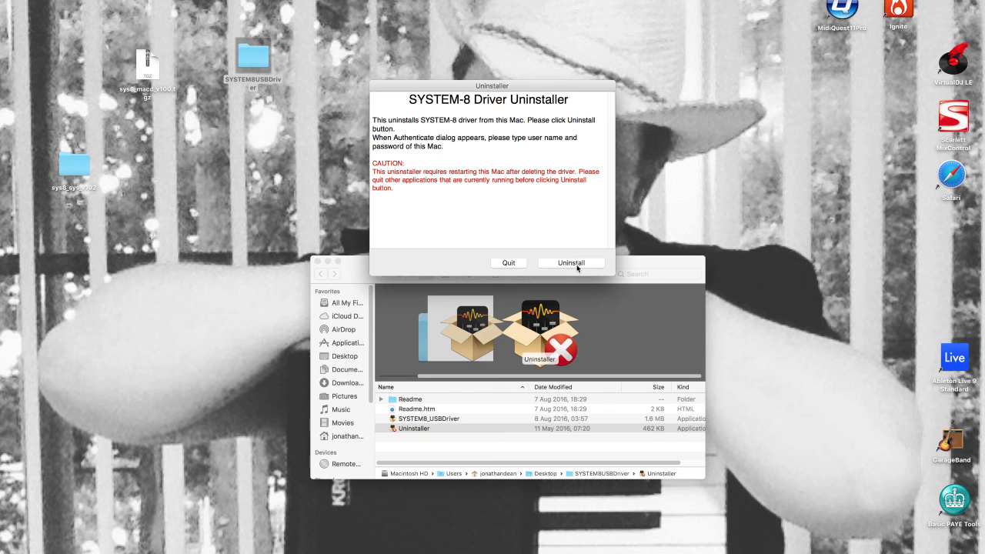
Uninstall the SYSTEM-8 driver and confirm the 'Are you sure' alert.
{"action": "left_click", "coordinate": [571, 263]}
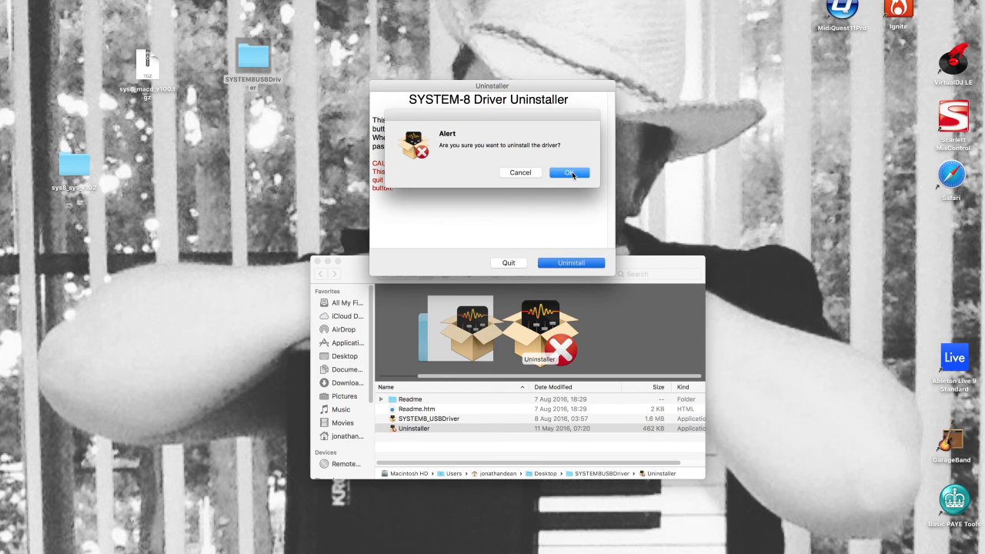
{"action": "left_click", "coordinate": [570, 173]}
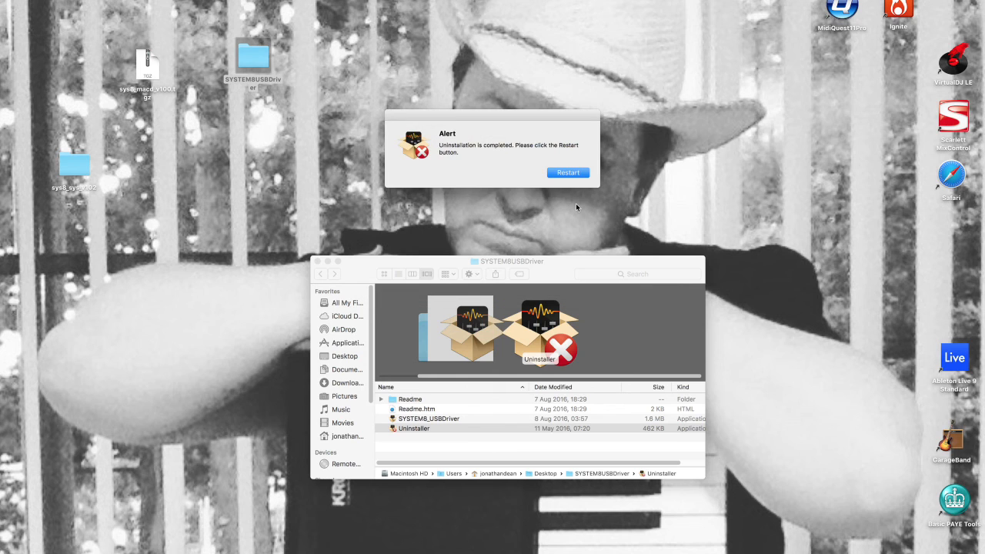
{"action": "mouse_move", "coordinate": [538, 195]}
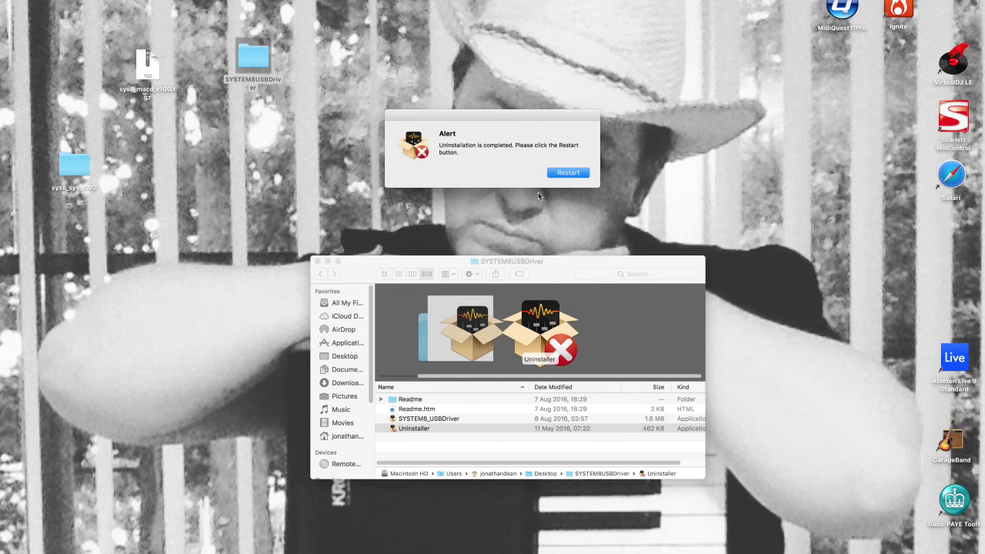